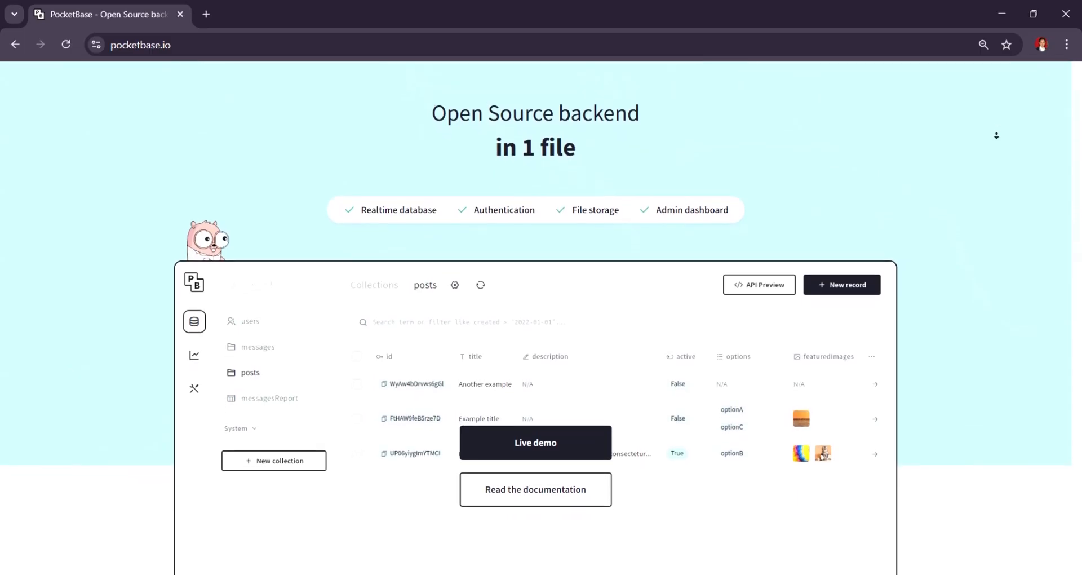
scroll(up, 3)
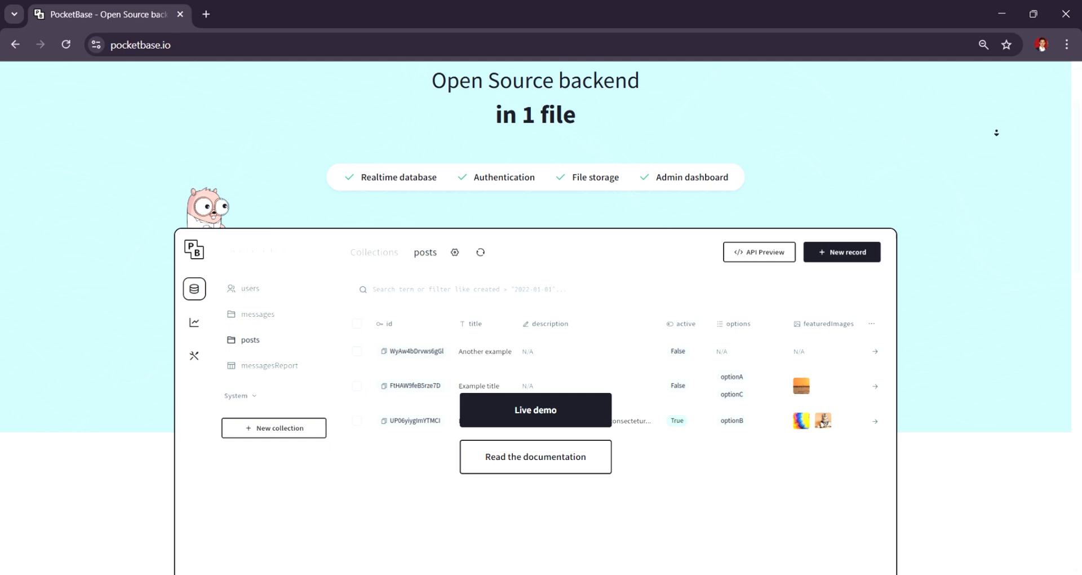
scroll(down, 3)
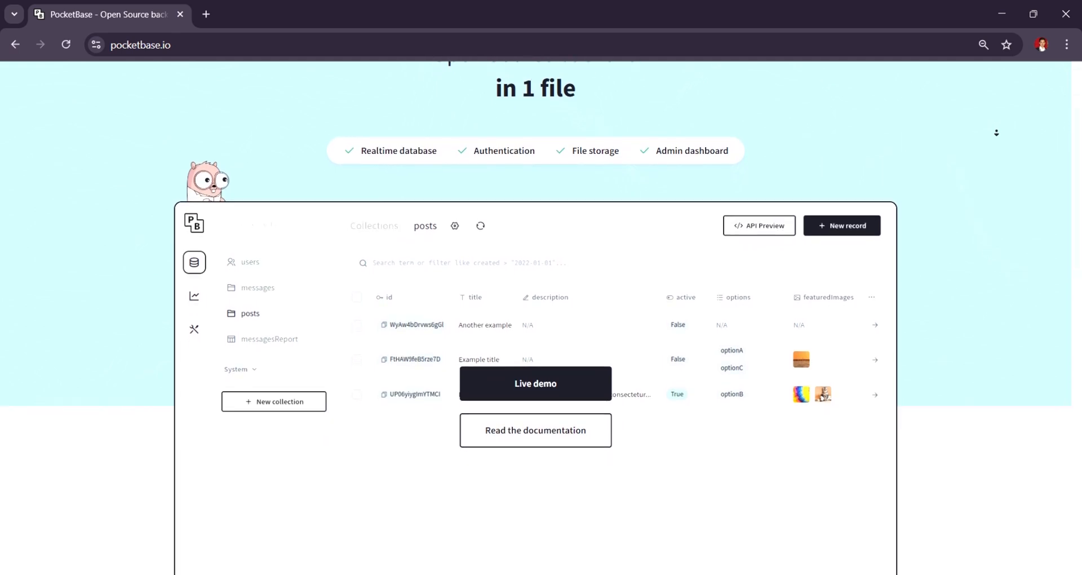
scroll(down, 3)
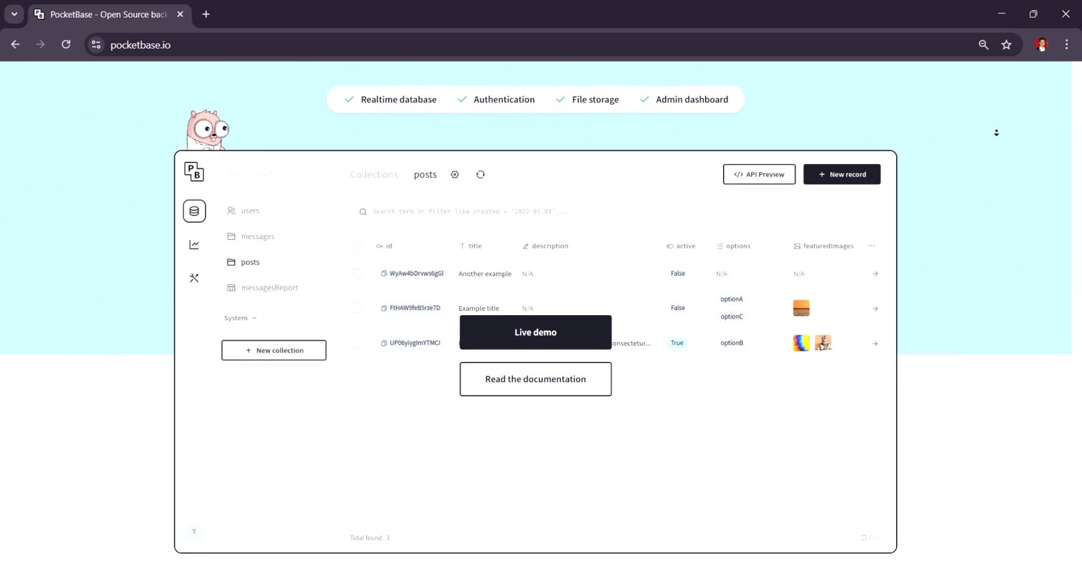
scroll(down, 3)
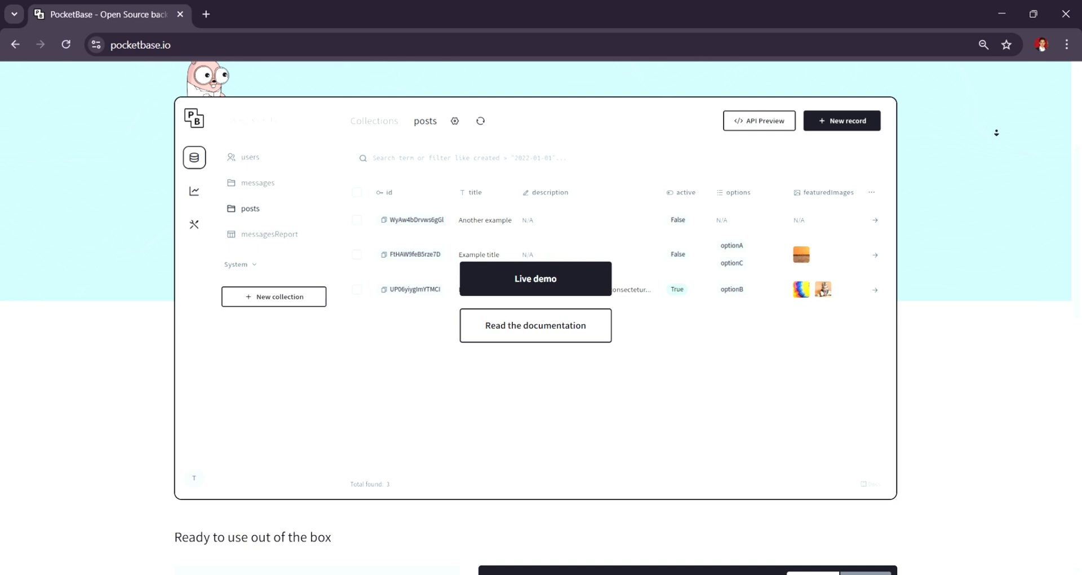
scroll(down, 3)
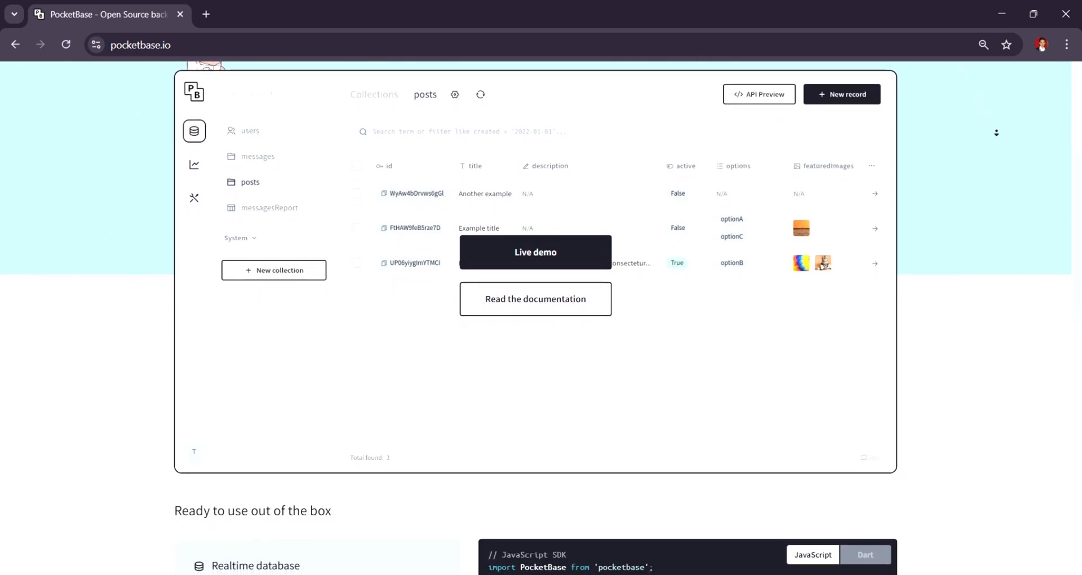
scroll(down, 3)
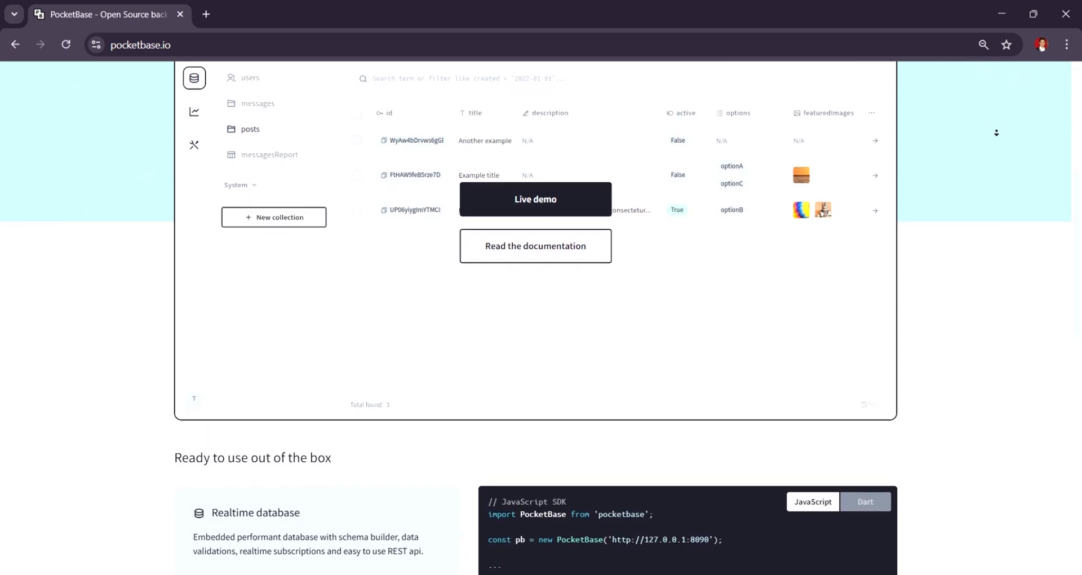
scroll(down, 3)
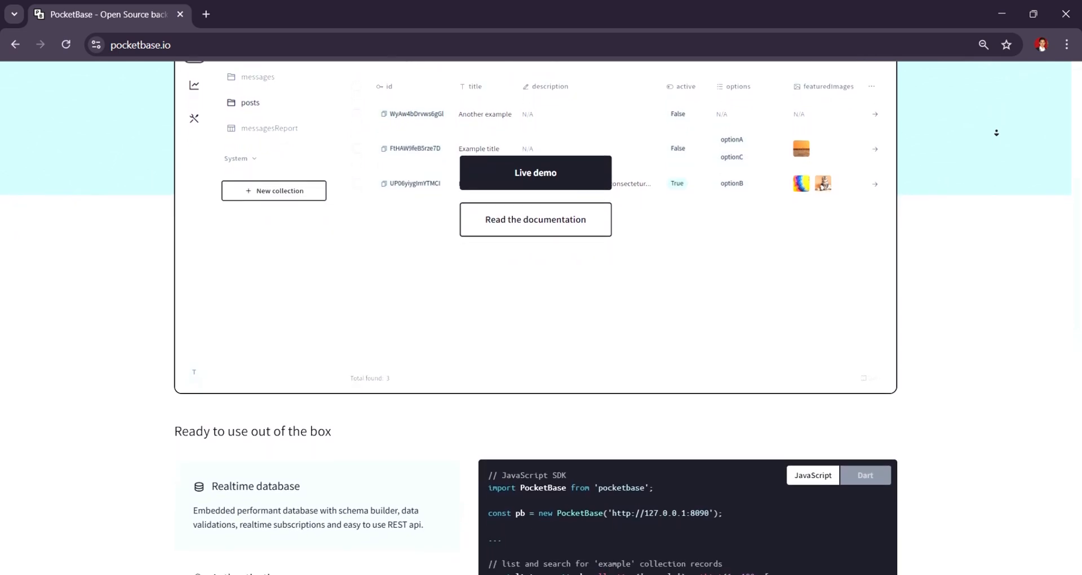
scroll(down, 3)
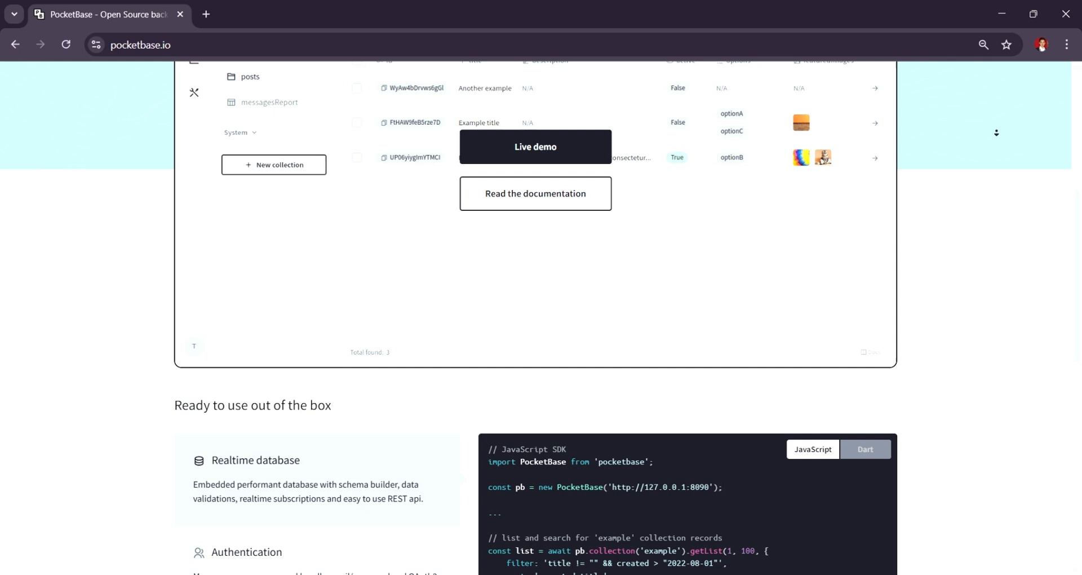
scroll(down, 3)
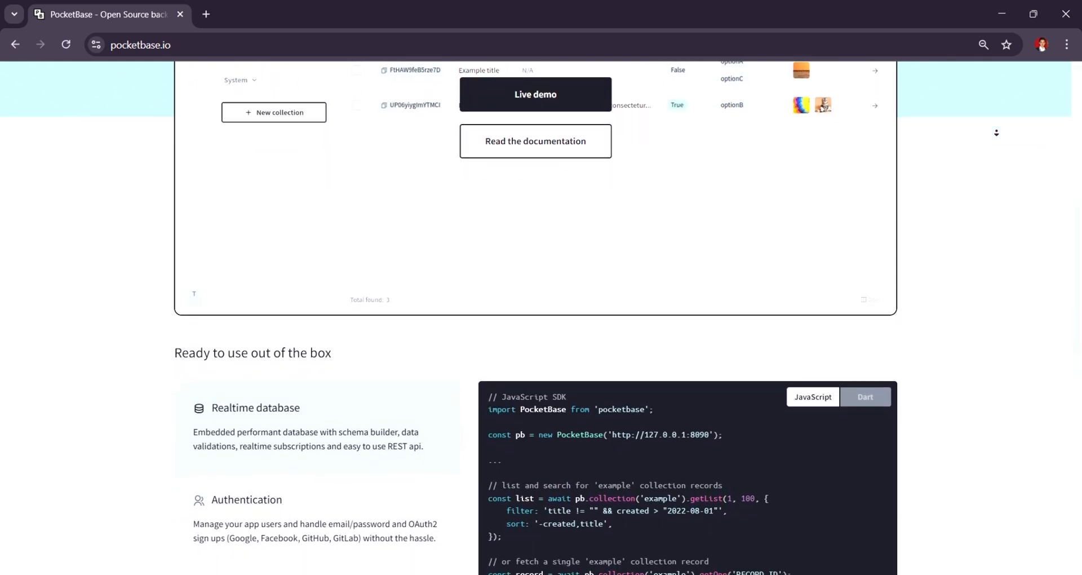
scroll(down, 3)
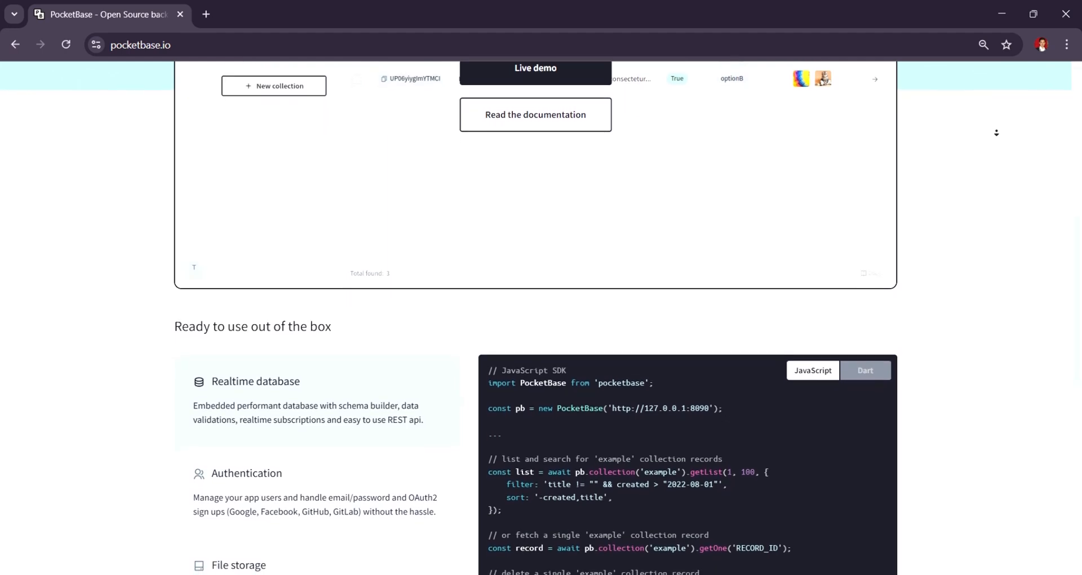
scroll(down, 3)
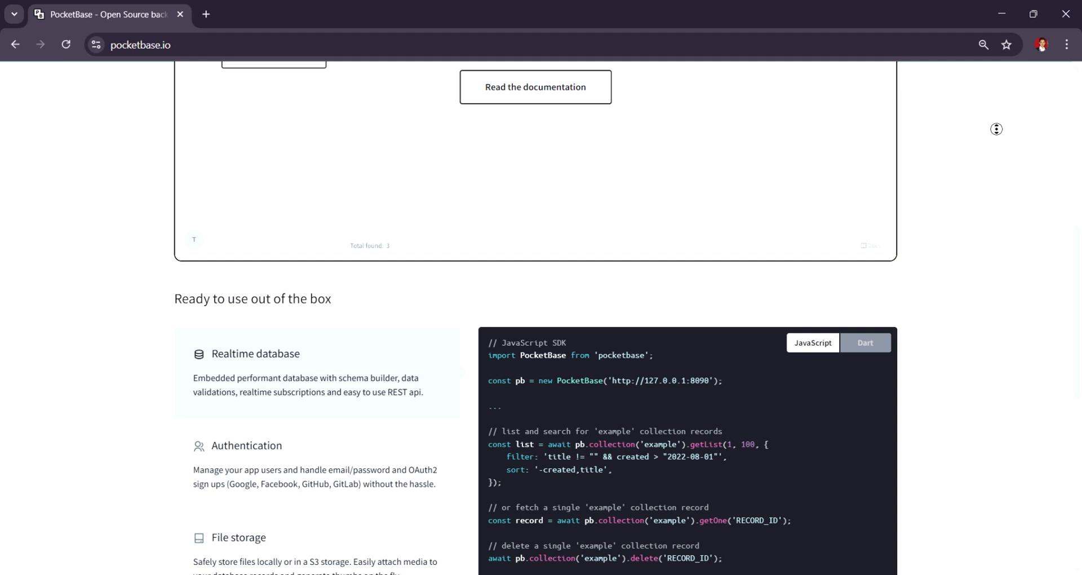
scroll(down, 3)
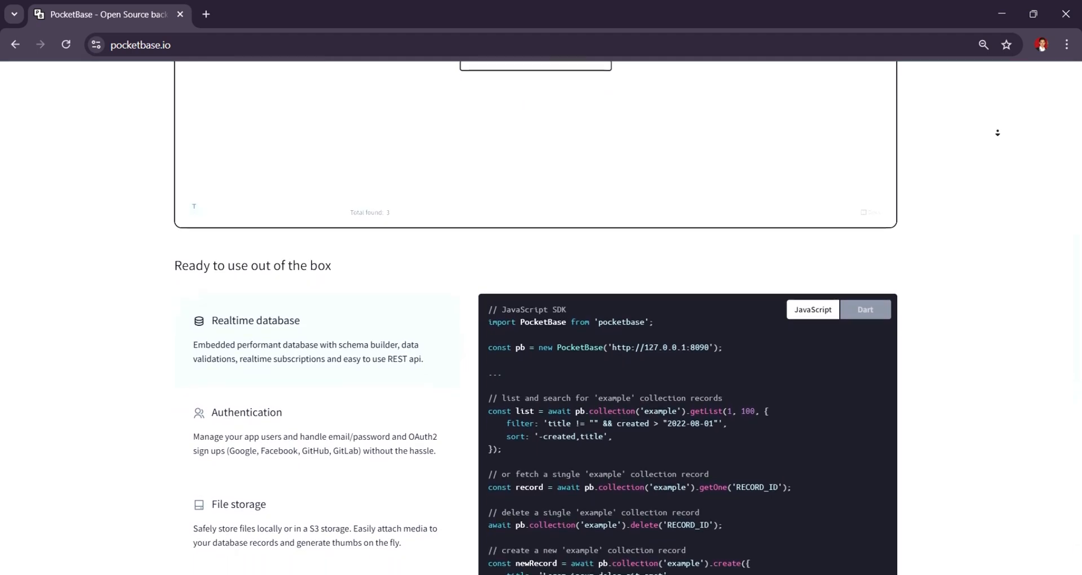
scroll(down, 3)
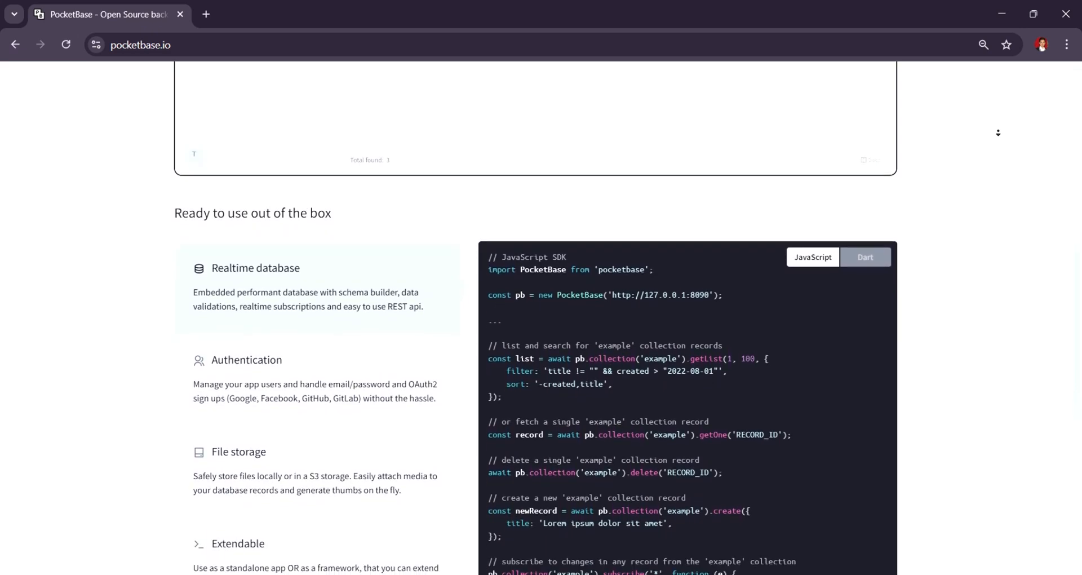
scroll(down, 3)
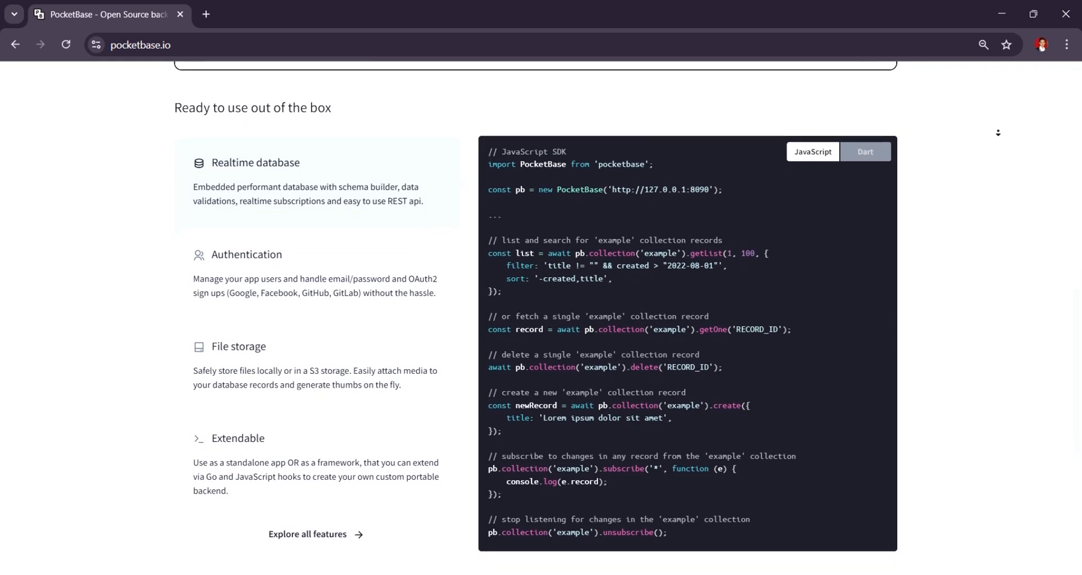
scroll(down, 3)
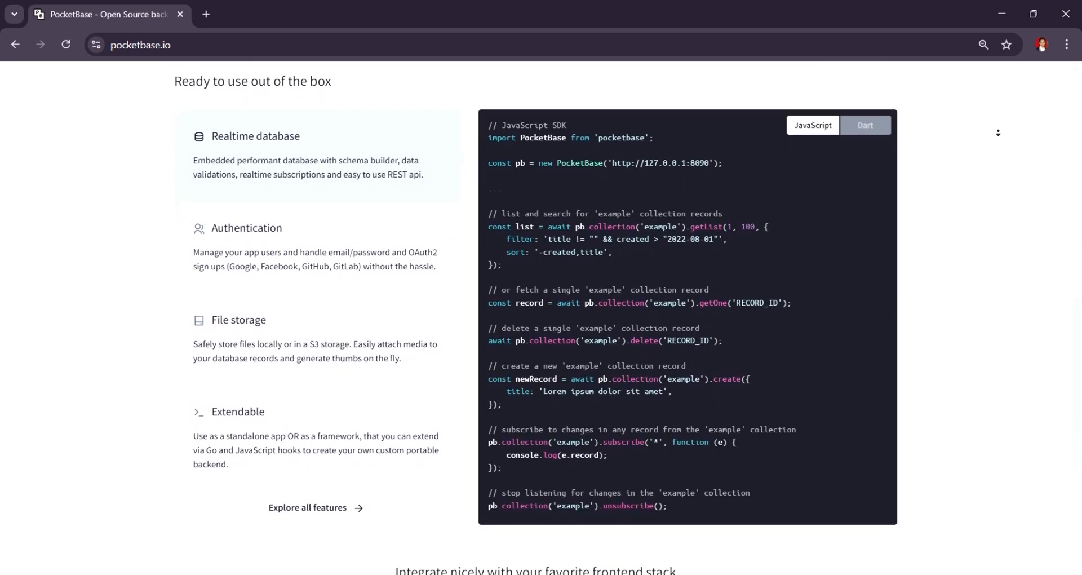
scroll(down, 3)
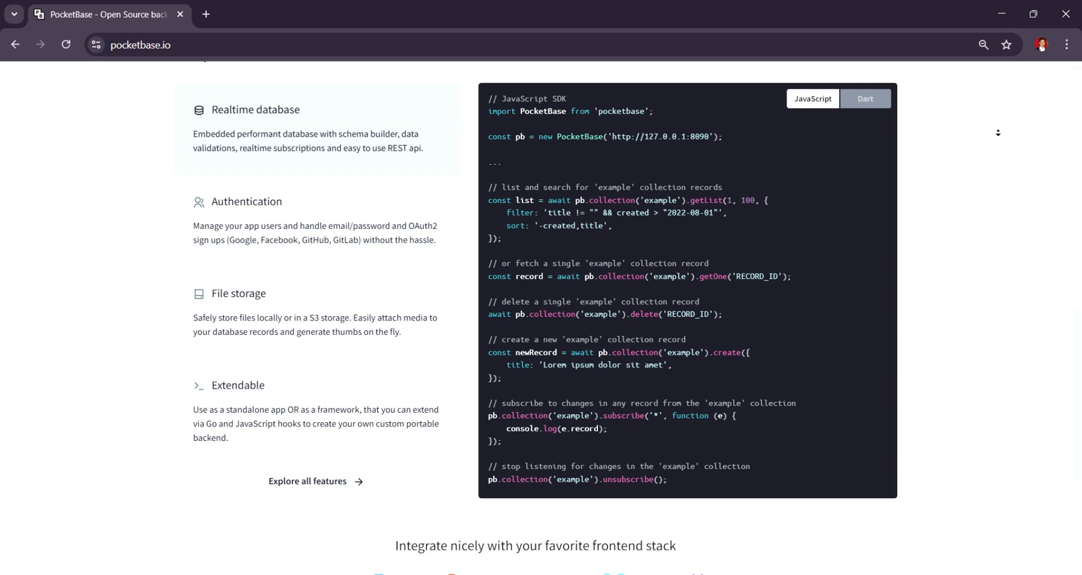
scroll(down, 3)
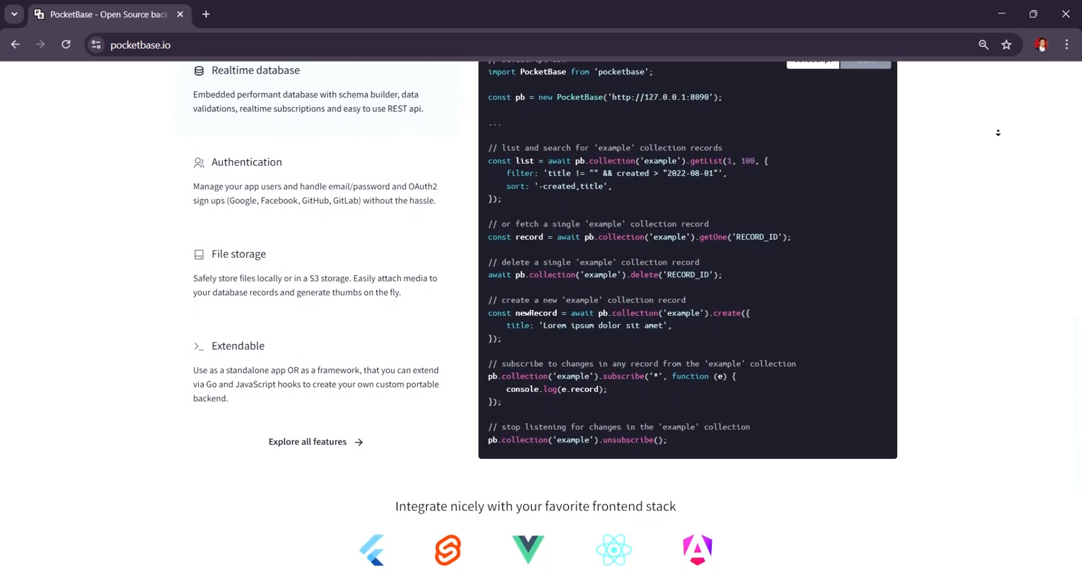
scroll(down, 3)
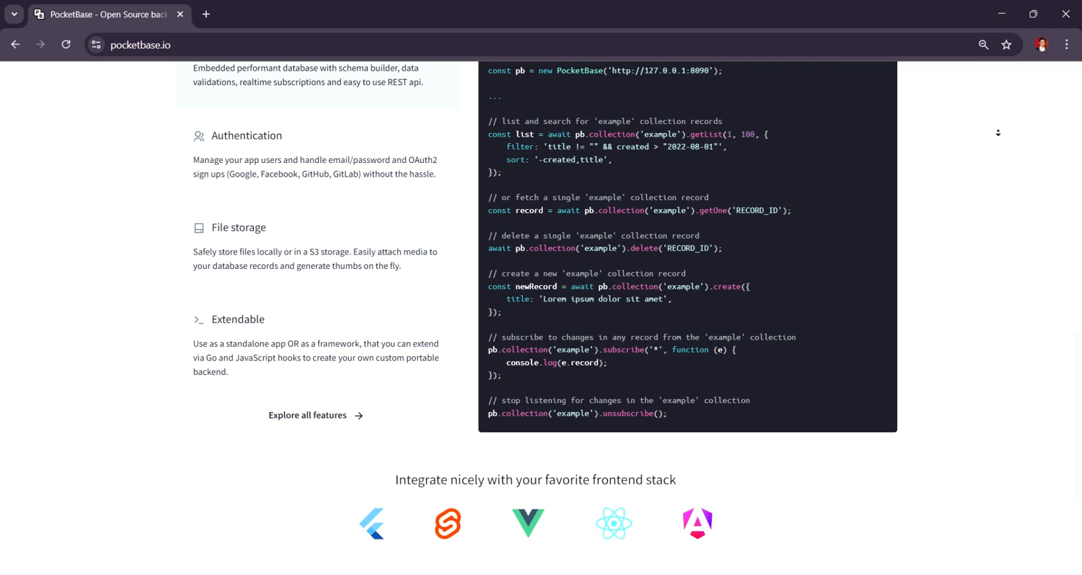
scroll(down, 3)
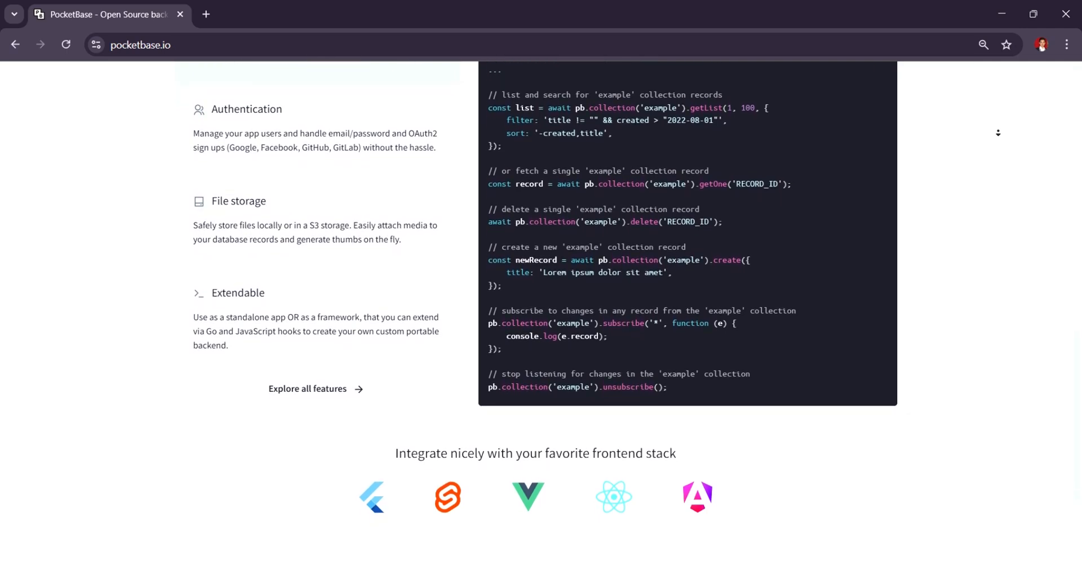
scroll(down, 3)
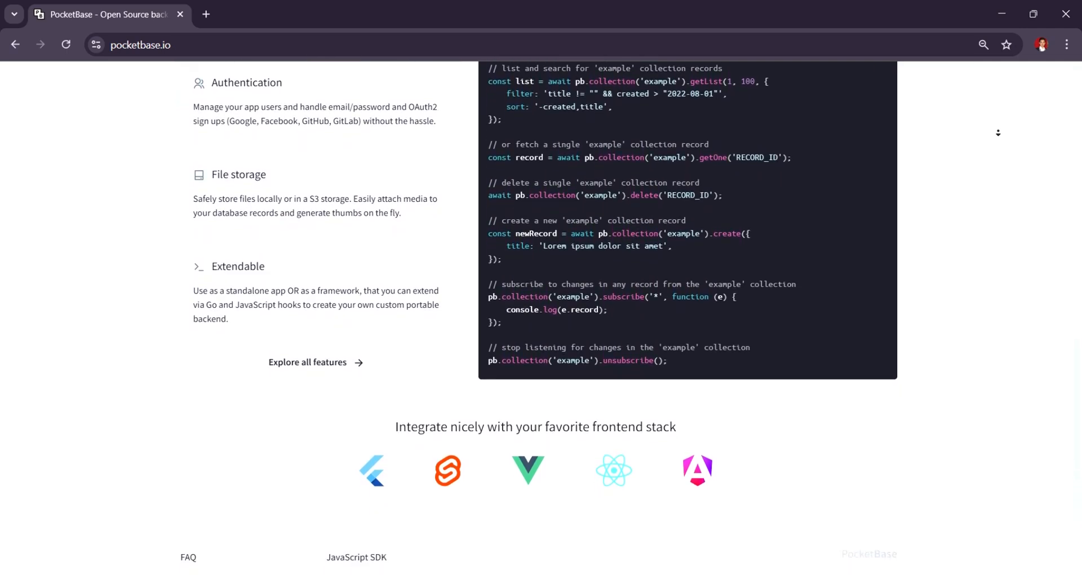
scroll(down, 3)
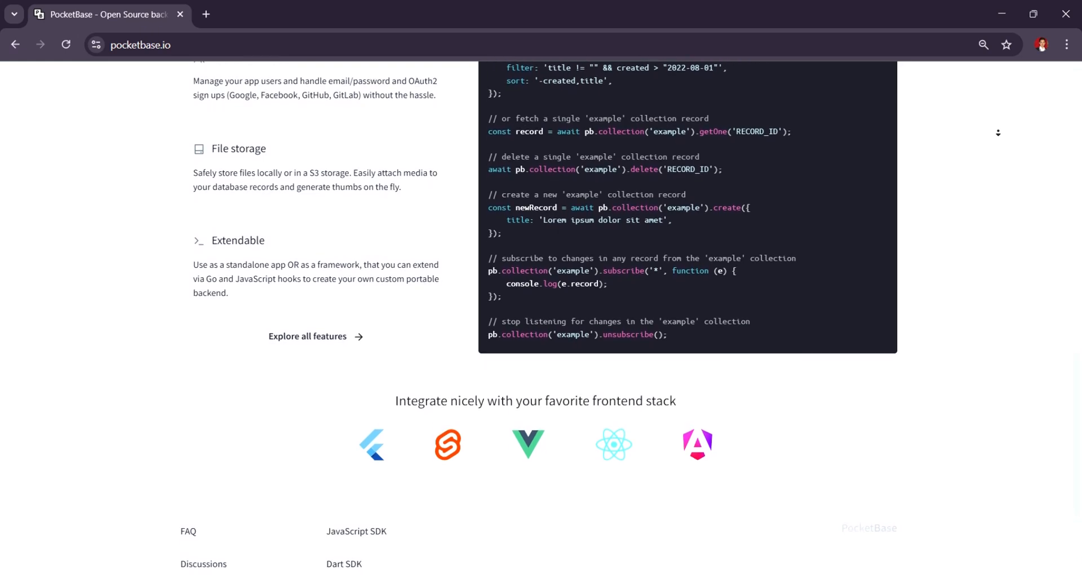
scroll(down, 3)
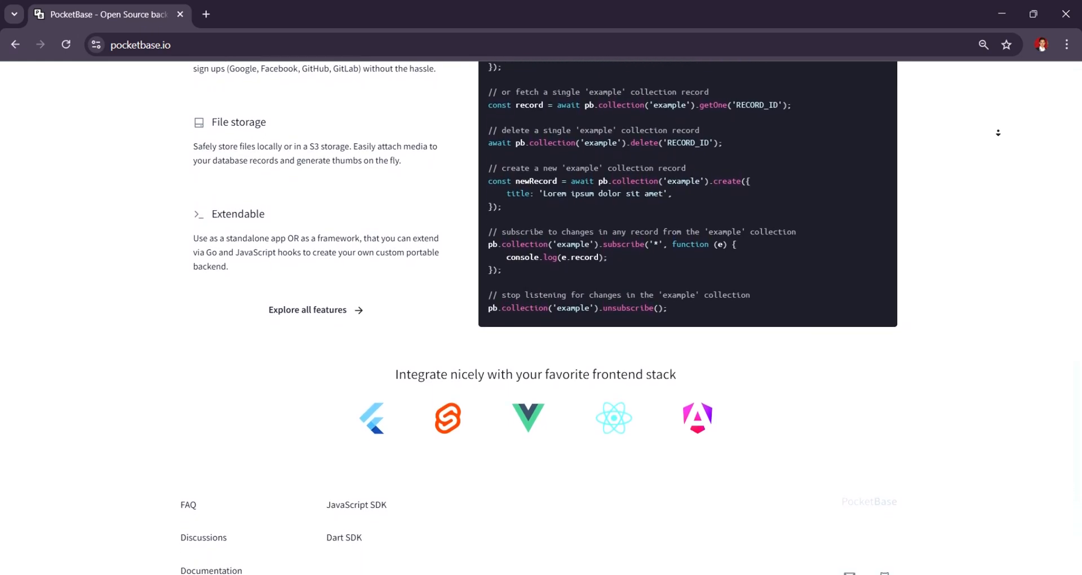
scroll(down, 3)
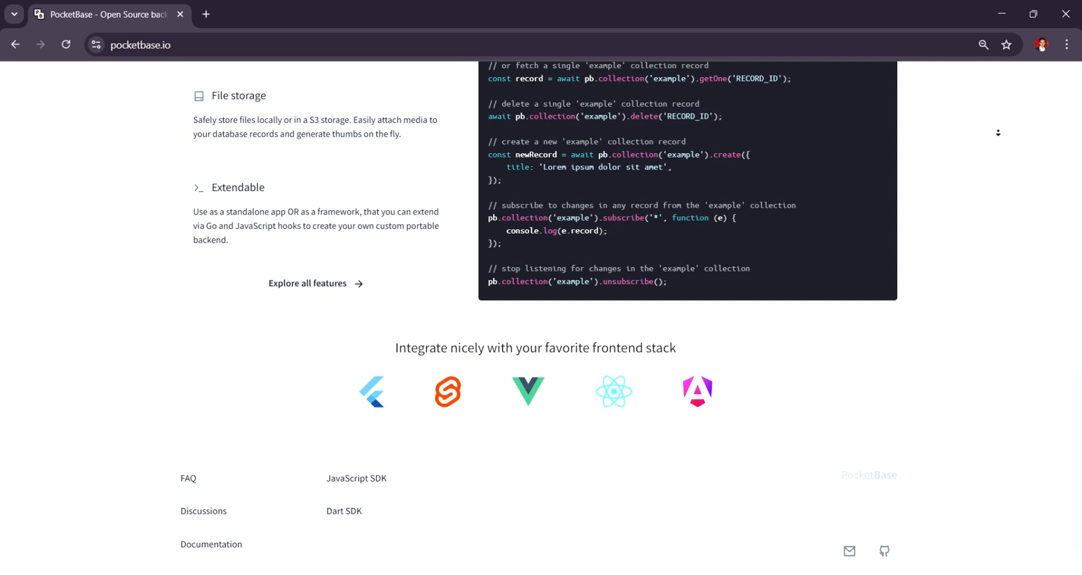
scroll(down, 3)
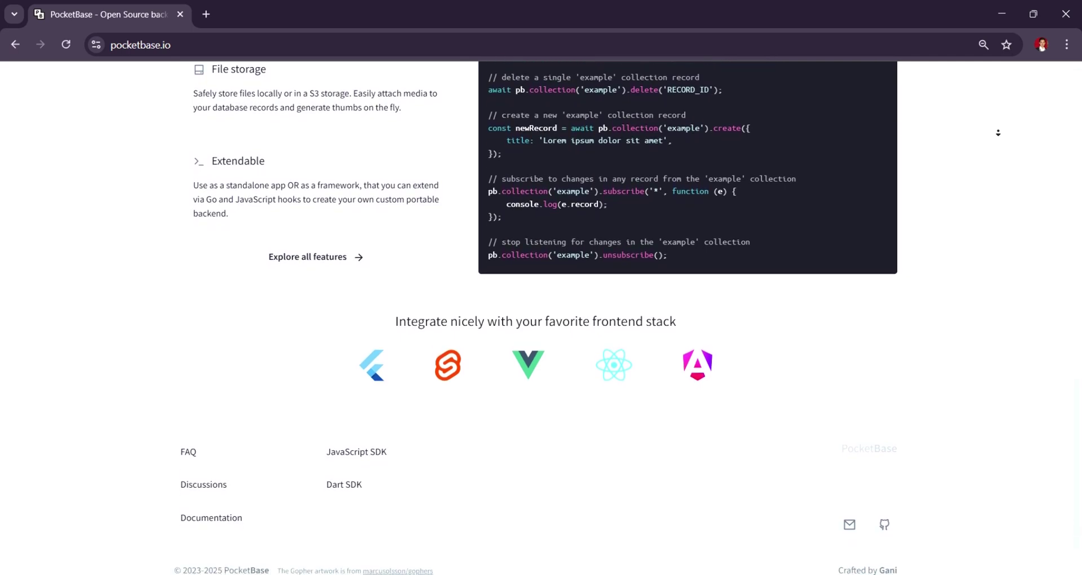